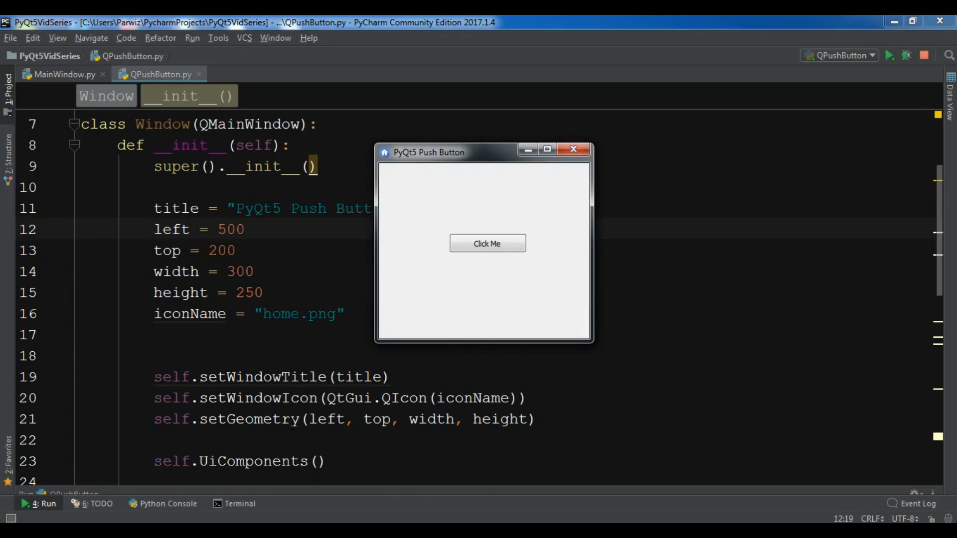
pyautogui.moveTo(484, 156)
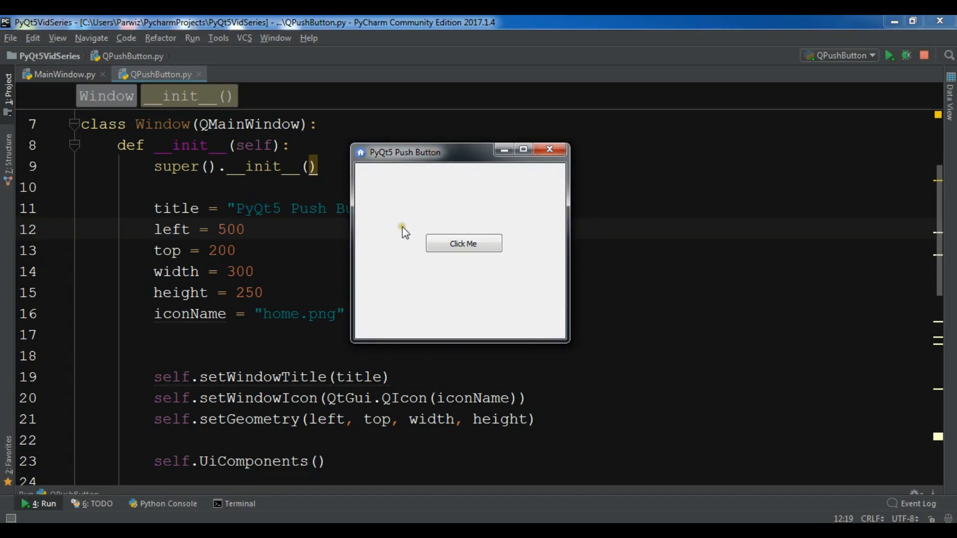
pyautogui.moveTo(440, 227)
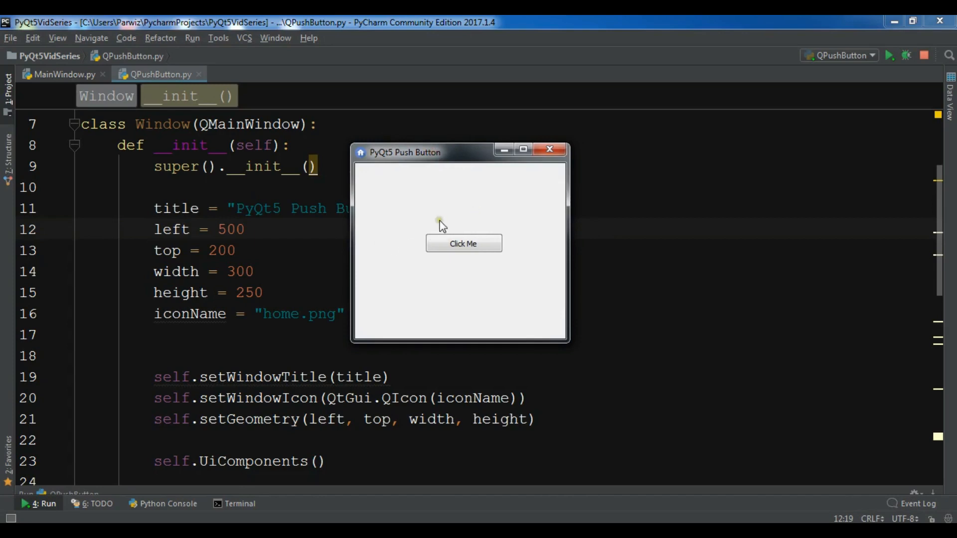
pyautogui.moveTo(507, 302)
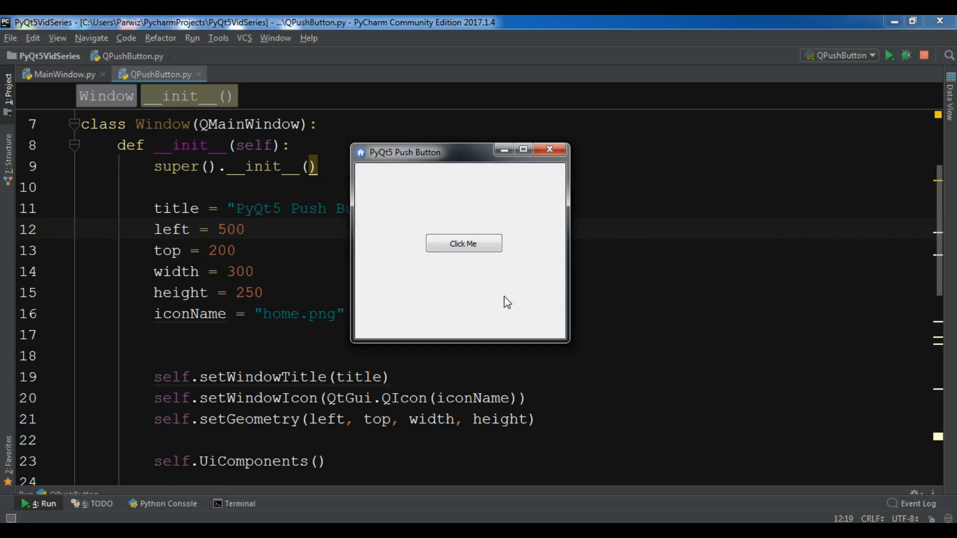
pyautogui.moveTo(517, 231)
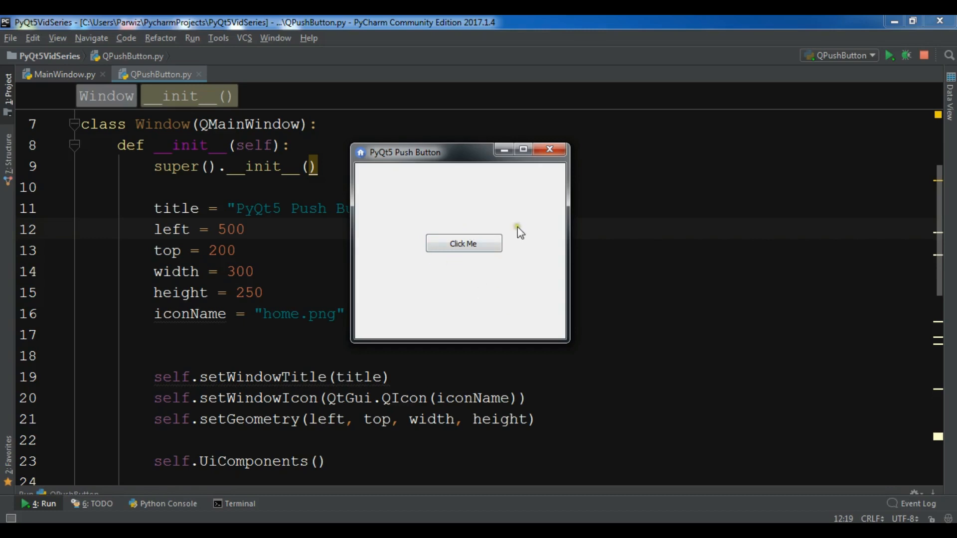
# Close the running 'PyQt5 Push Button' test window
pyautogui.click(463, 244)
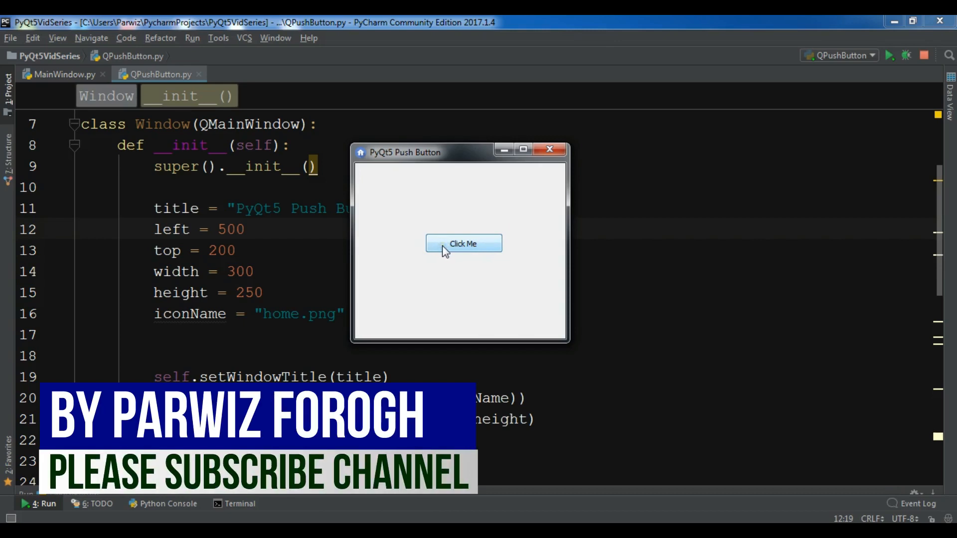
pyautogui.moveTo(454, 263)
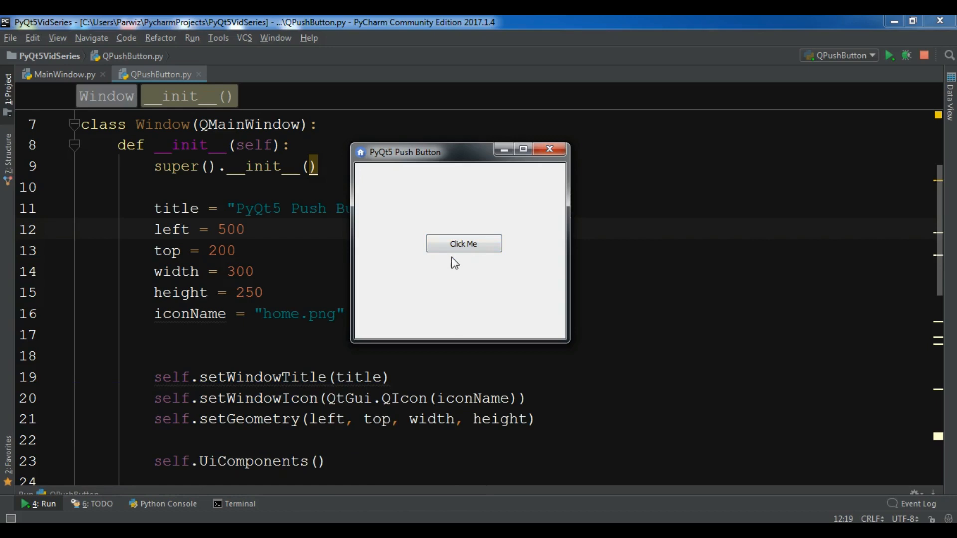
pyautogui.moveTo(413, 272)
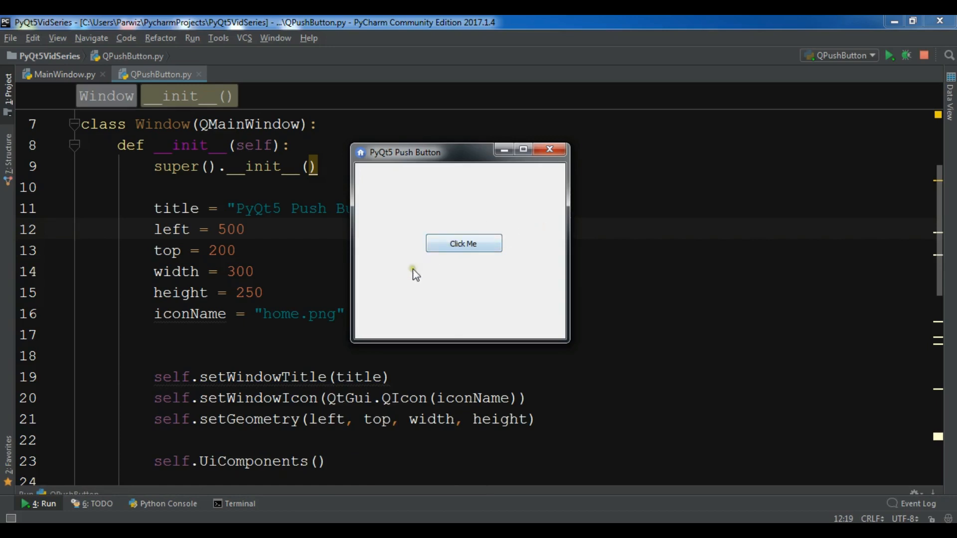
pyautogui.moveTo(444, 155)
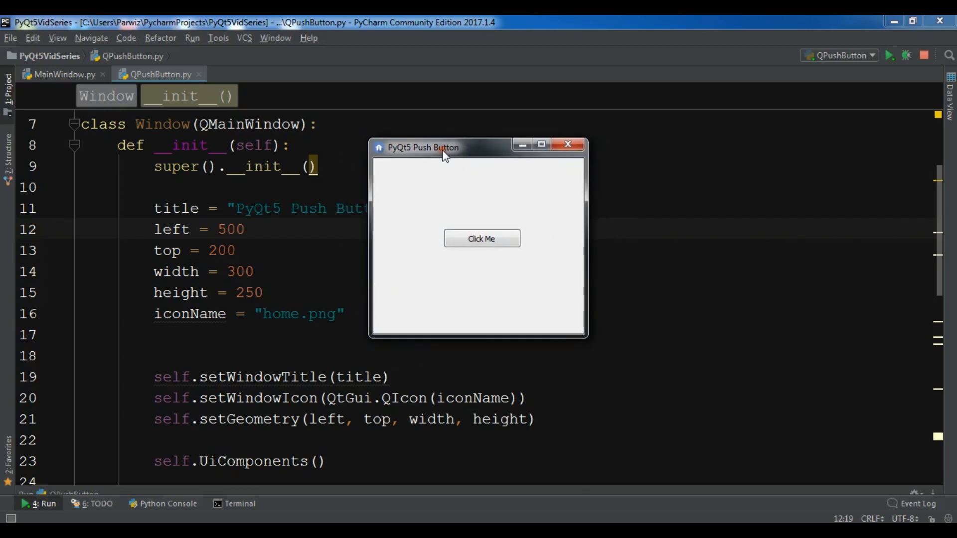
pyautogui.moveTo(481, 239)
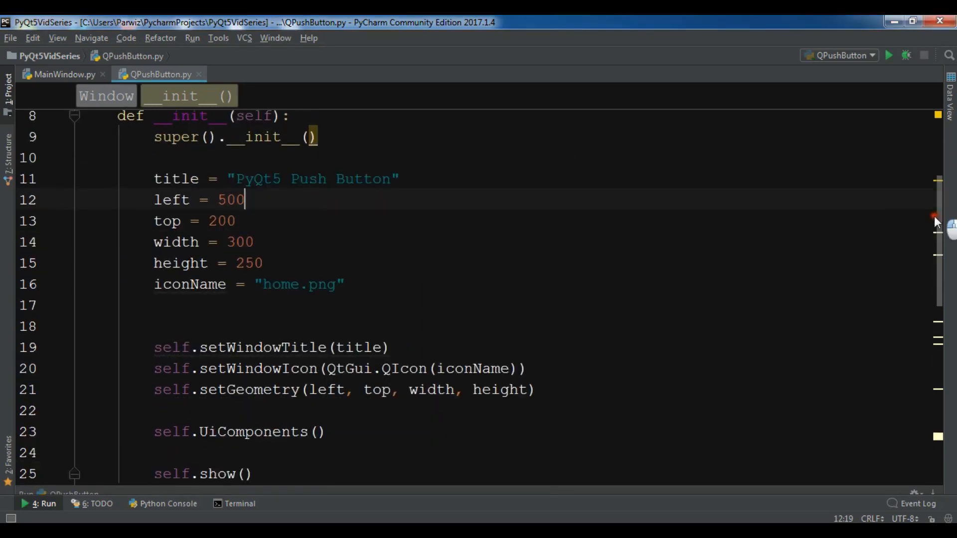
# Scroll to UiComponents and add an empty line after button.setGeometry
pyautogui.scroll(-3)
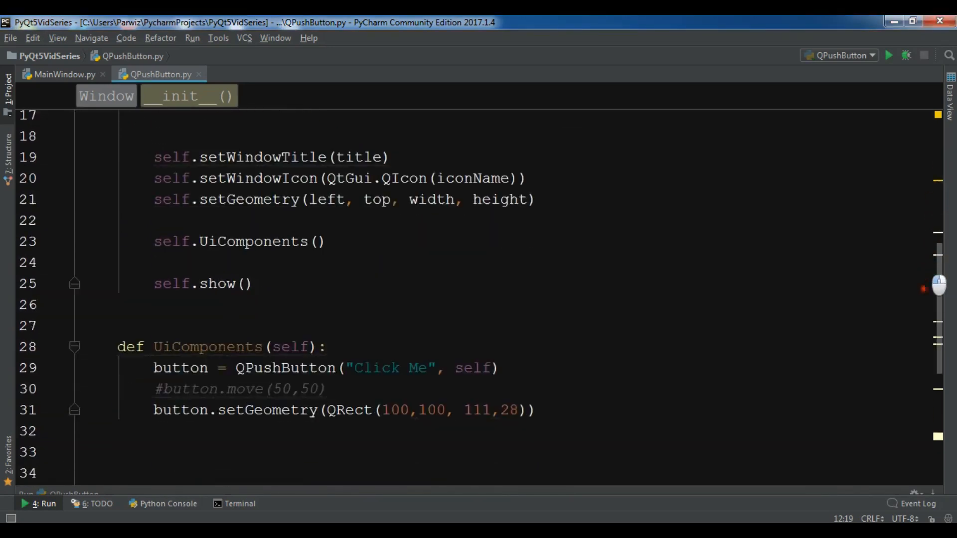
pyautogui.scroll(-3)
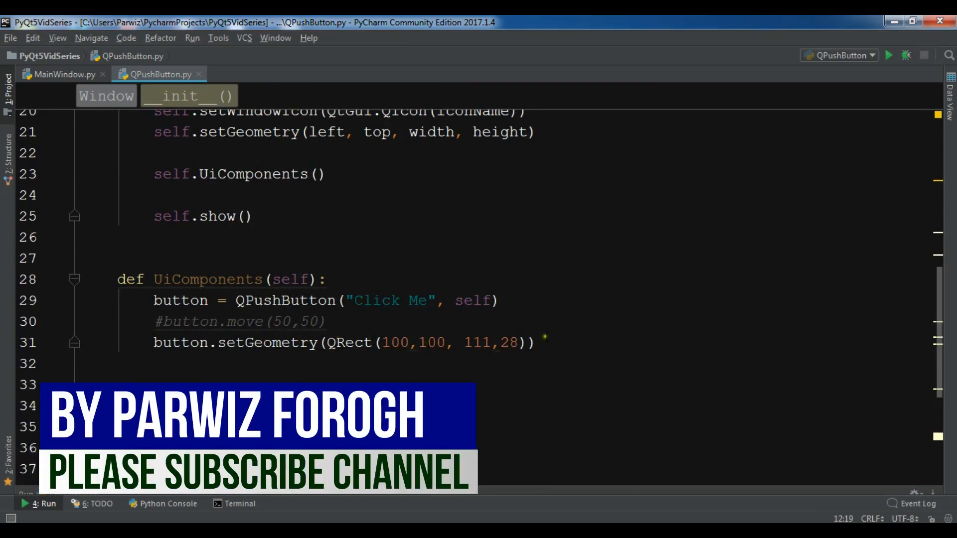
pyautogui.click(535, 342)
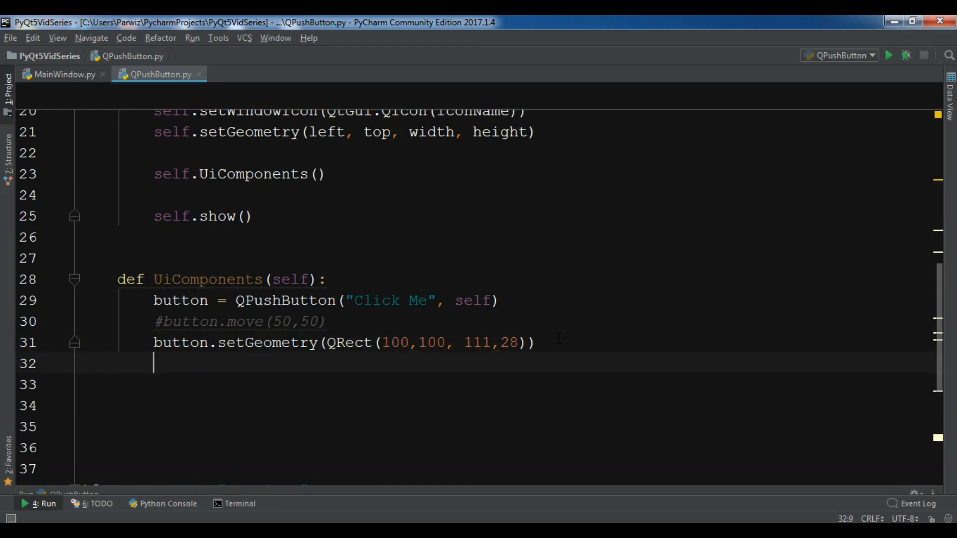
# Write button.setIcon(QtGui.QIcon("home.png")) on line 32 with autocomplete
pyautogui.write('button')
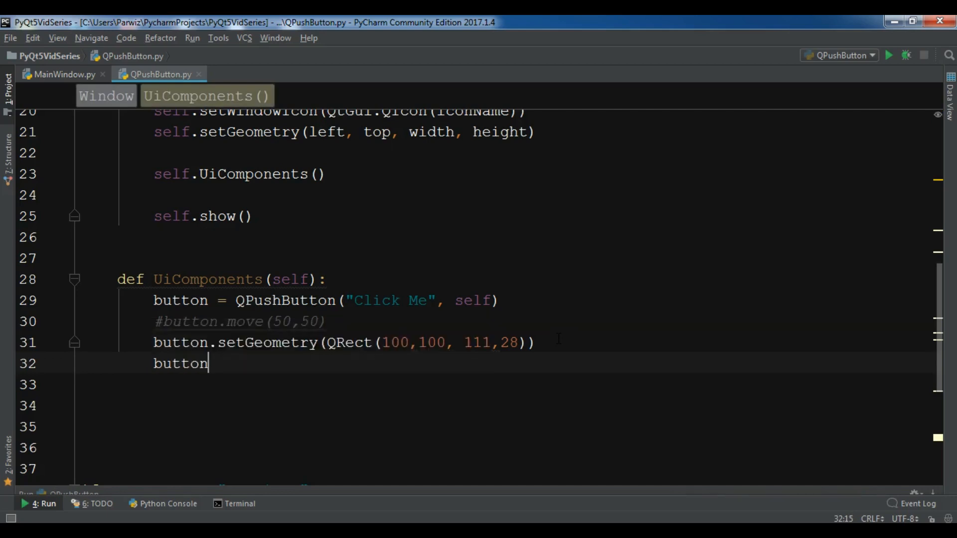
pyautogui.write('.')
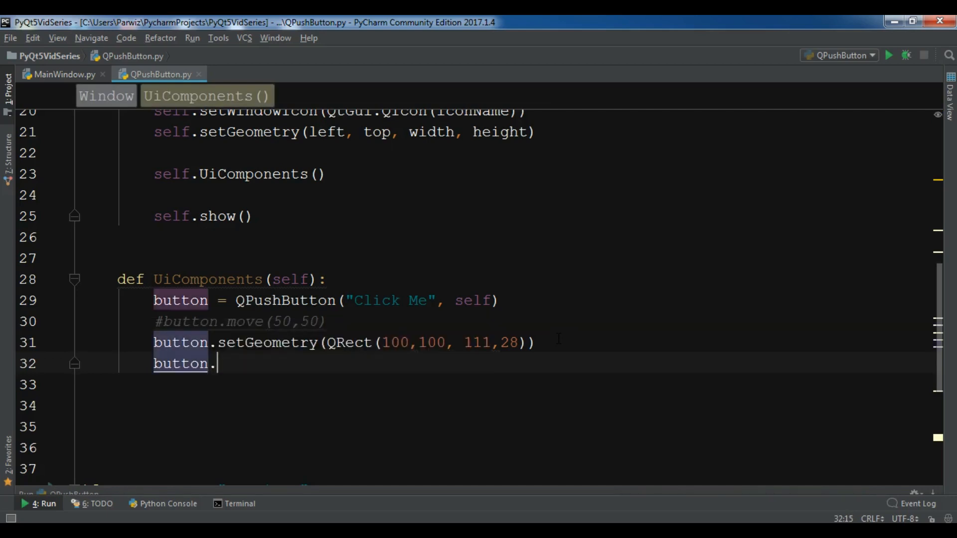
pyautogui.write('setIcon(')
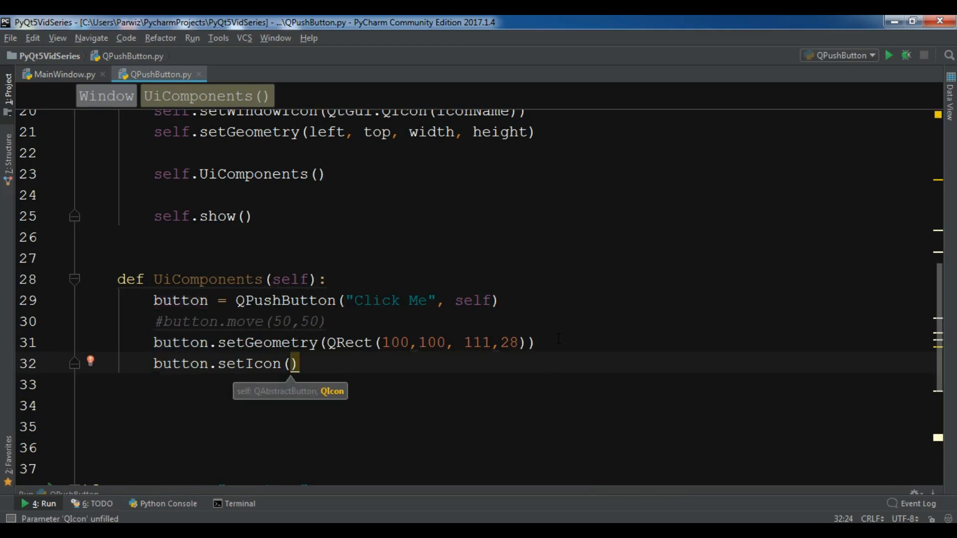
pyautogui.write('Qt')
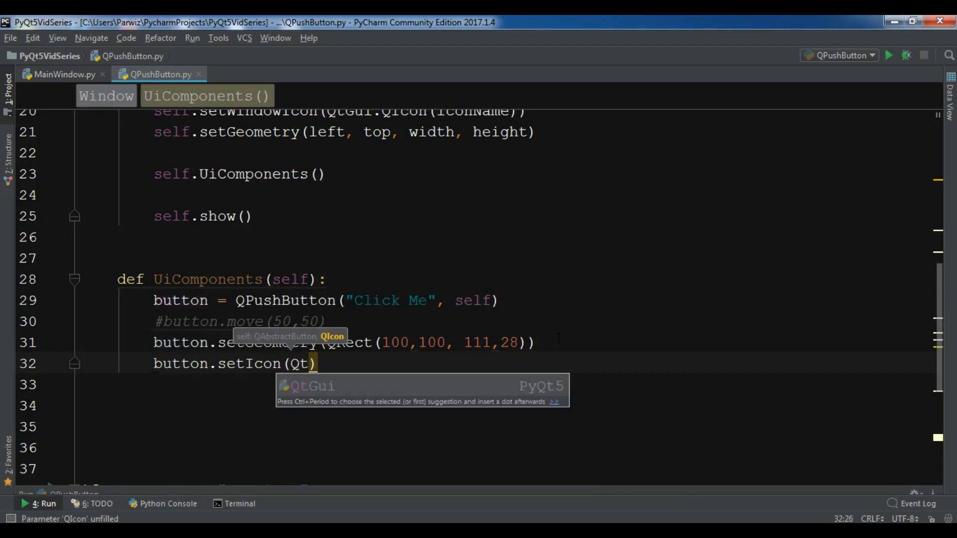
pyautogui.write('Gui.Q')
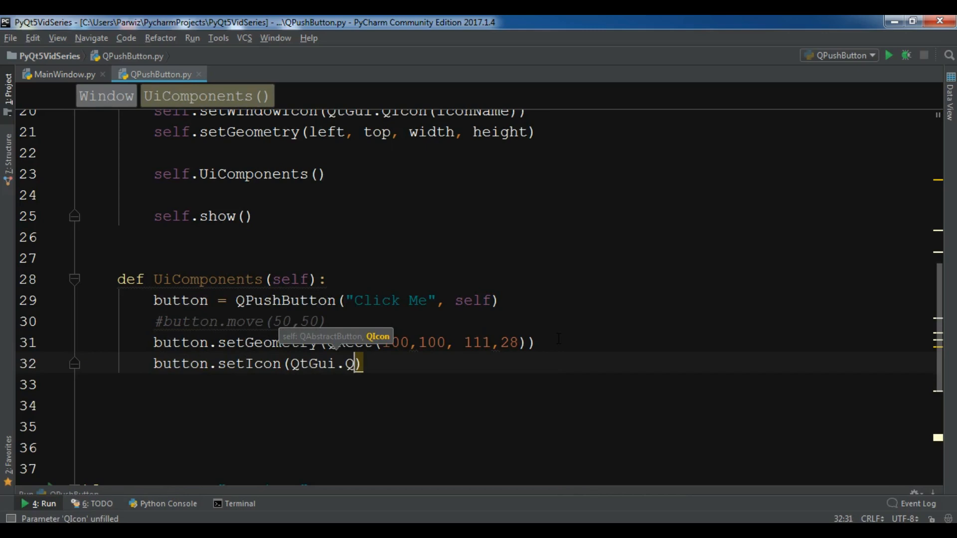
pyautogui.write('Icon("')
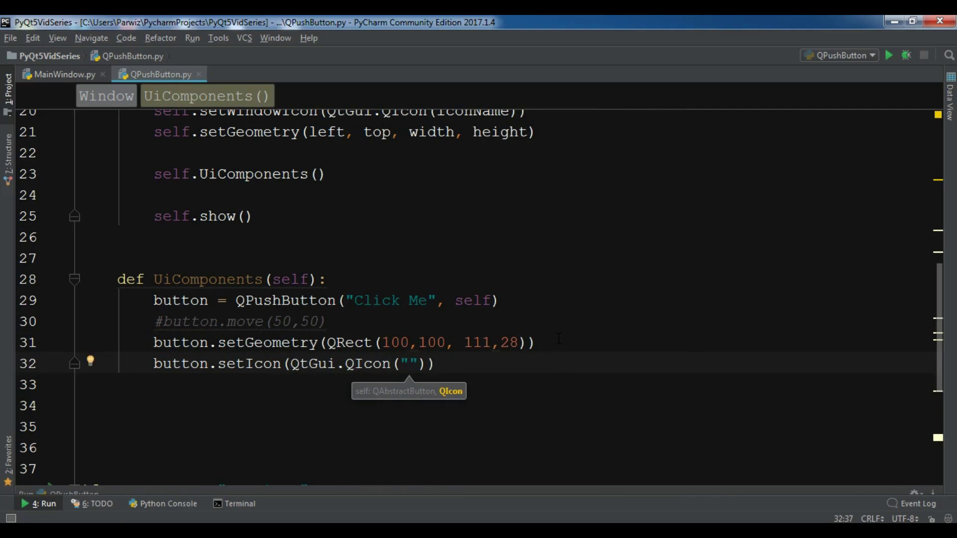
pyautogui.write('home')
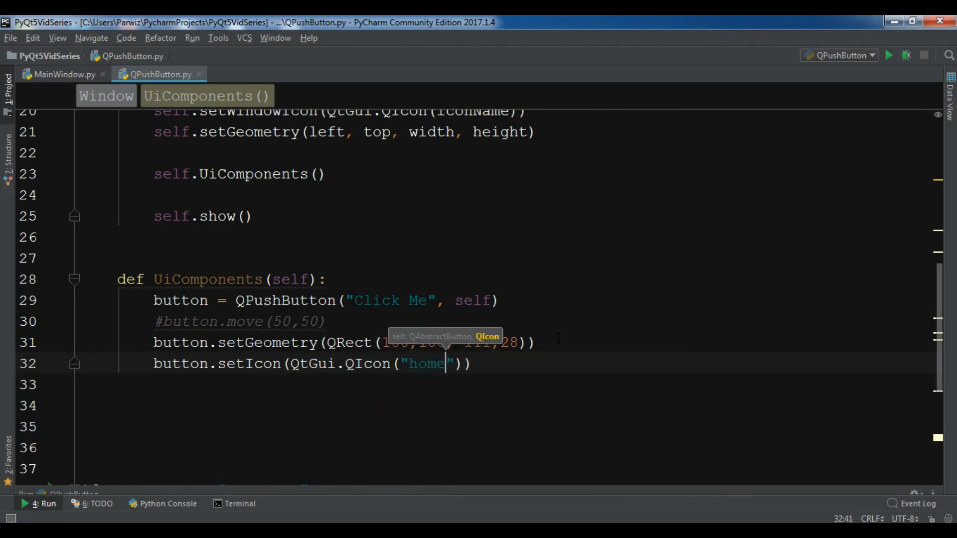
pyautogui.write('.png')
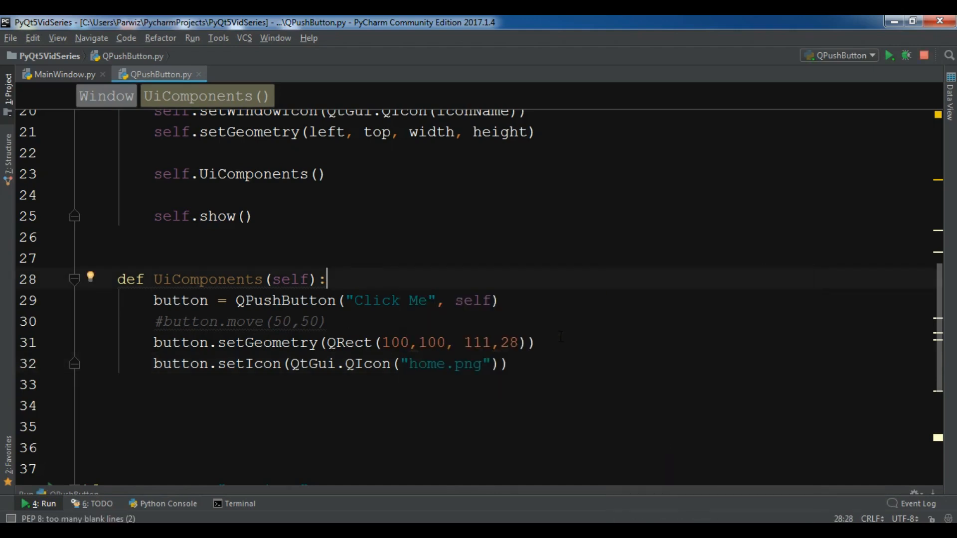
pyautogui.click(890, 55)
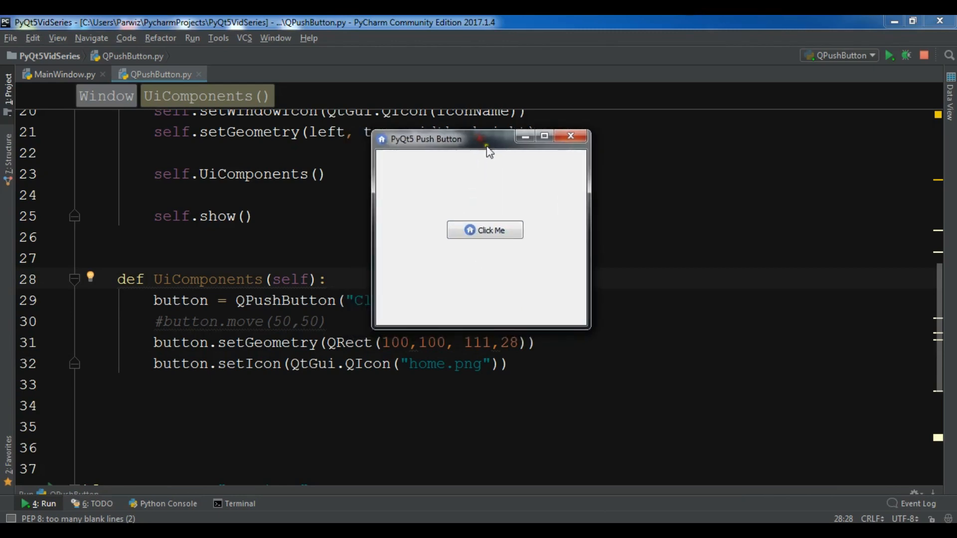
pyautogui.moveTo(483, 246)
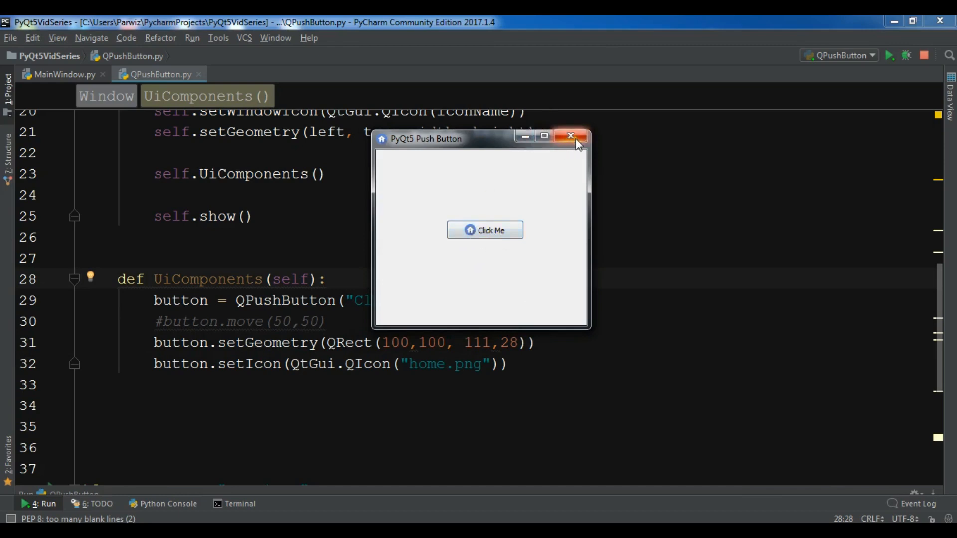
pyautogui.click(571, 136)
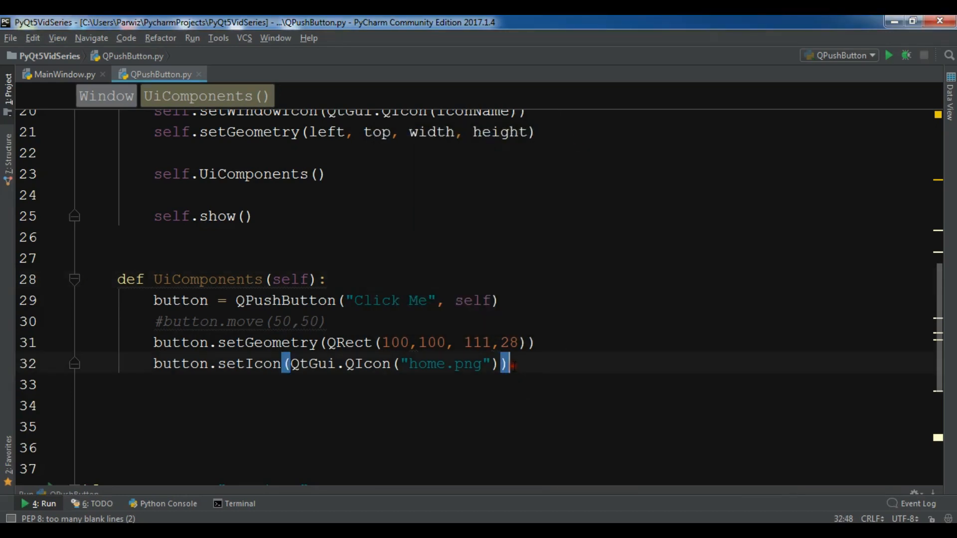
# Add an empty button.setIconSize() call on line 33, then scroll to the imports
pyautogui.write('button')
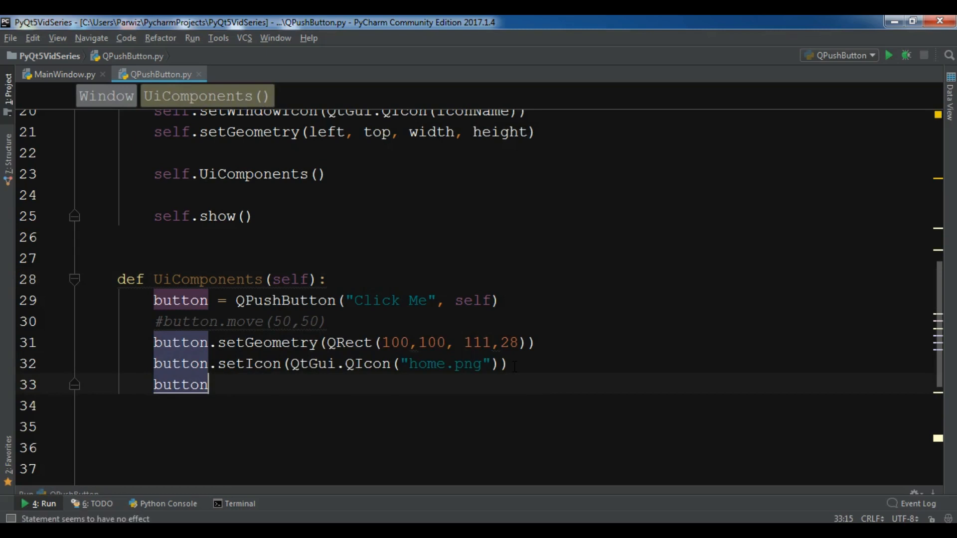
pyautogui.write('.setIconSize(')
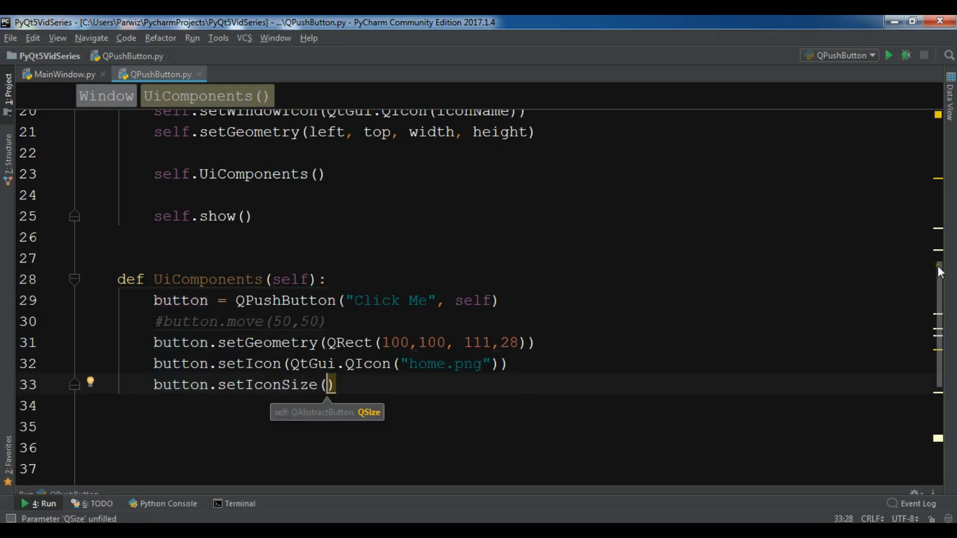
pyautogui.scroll(3)
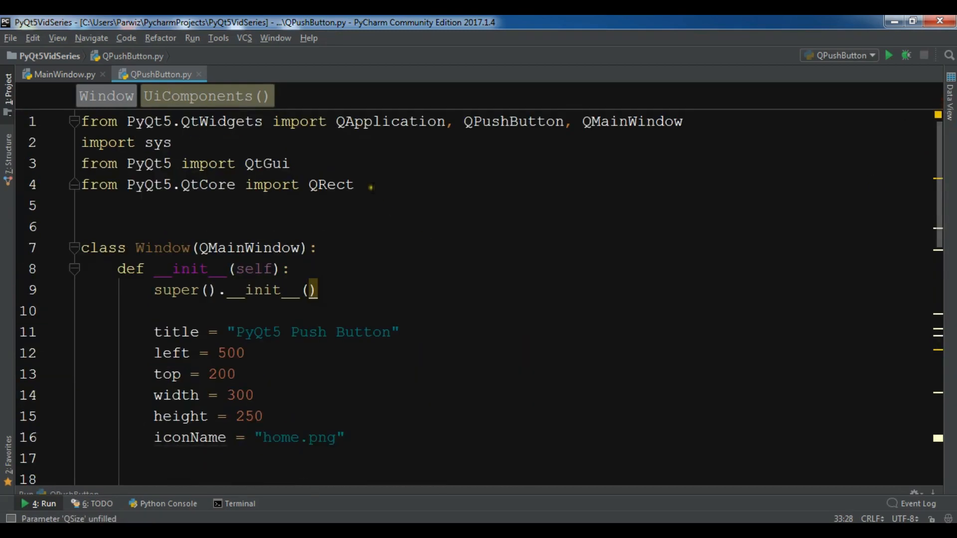
# Add the import line 'from PyQt5 import QtCore' below the QRect import
pyautogui.write('from')
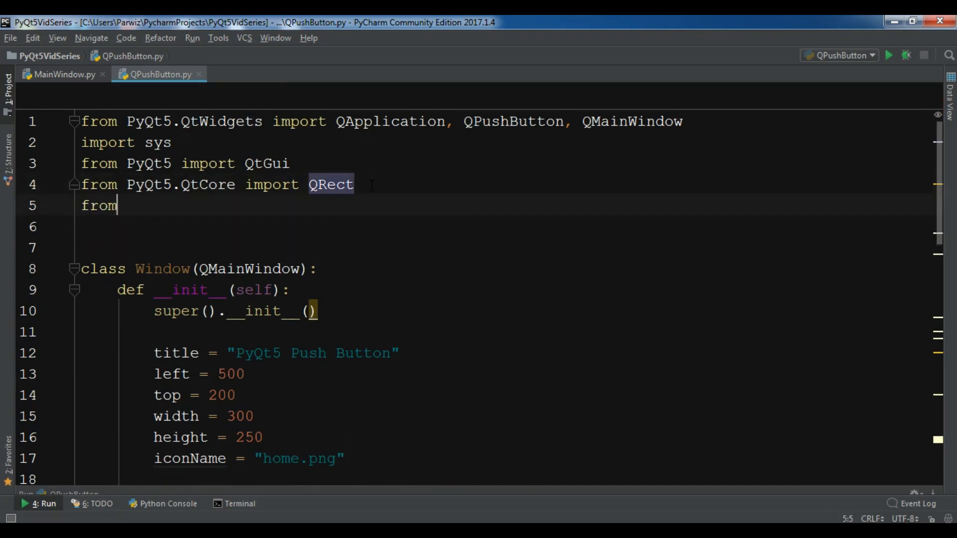
pyautogui.write('PyQt5')
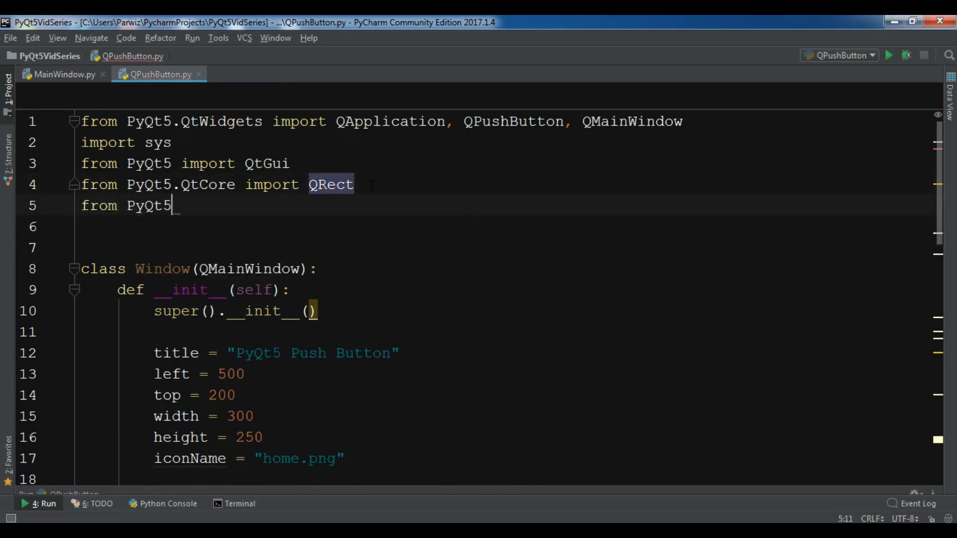
pyautogui.write('import QtCore')
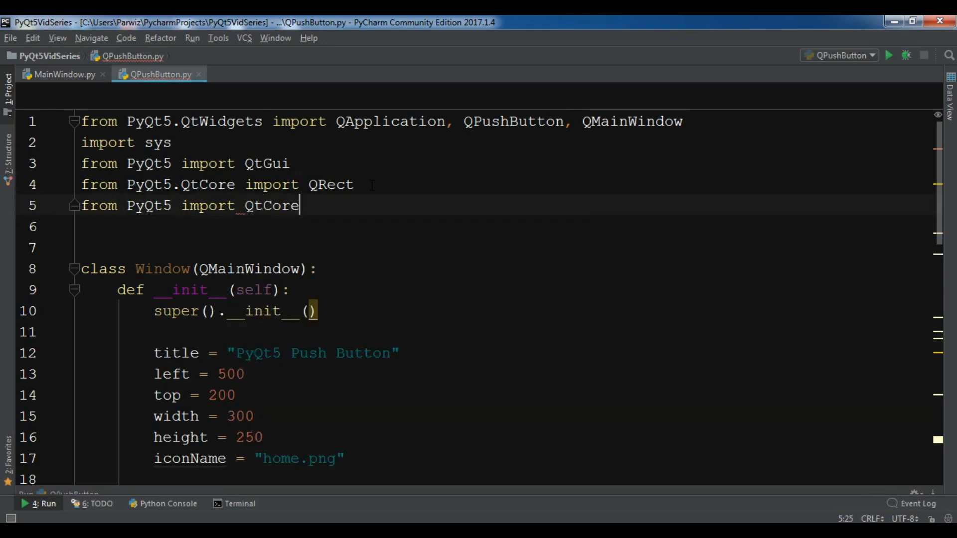
pyautogui.scroll(-3)
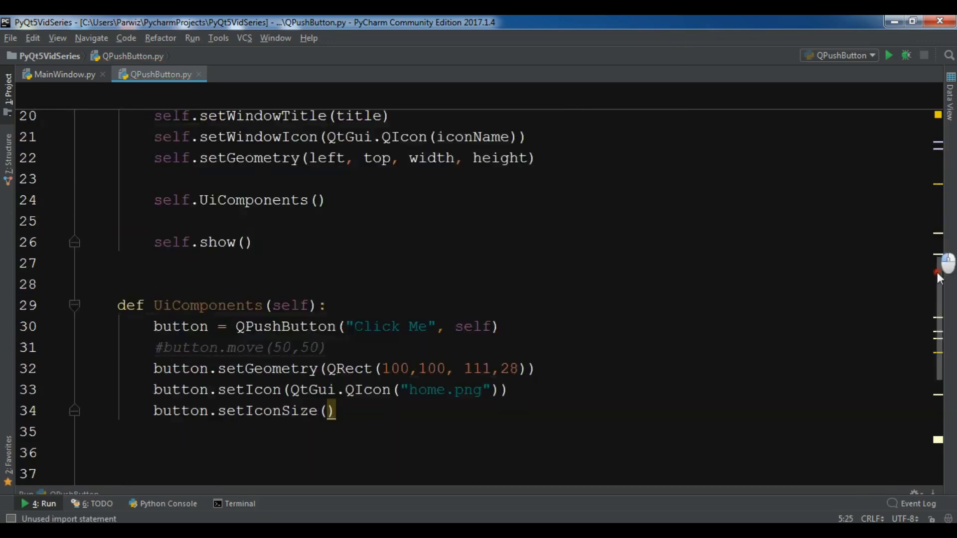
# Fill in QtCore.QSize(40,40) as the icon size and run the script to preview
pyautogui.scroll(-3)
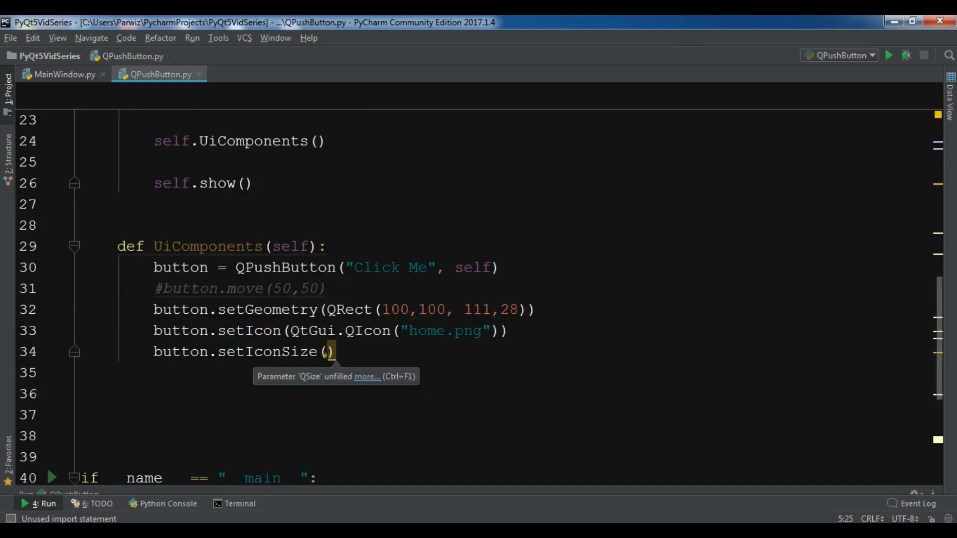
pyautogui.write('QtCore')
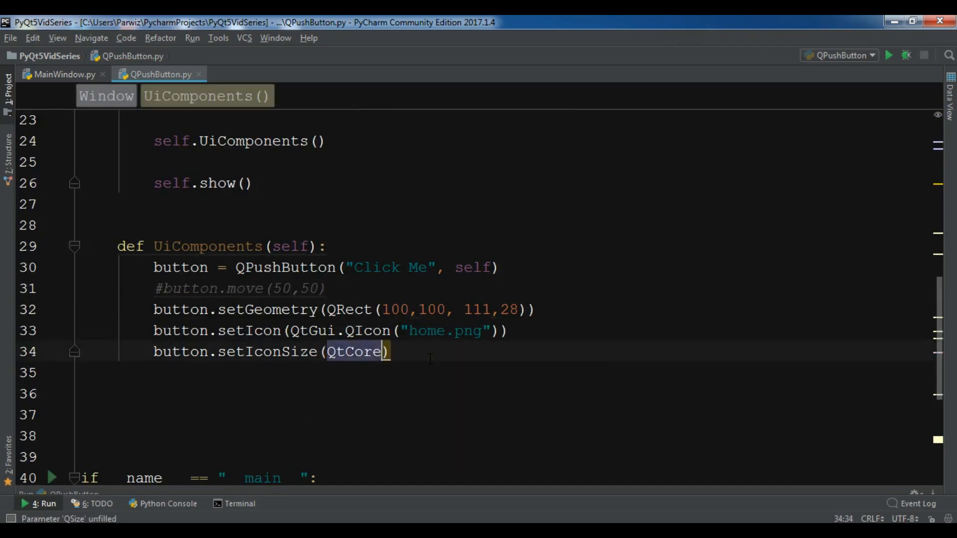
pyautogui.write('.Q')
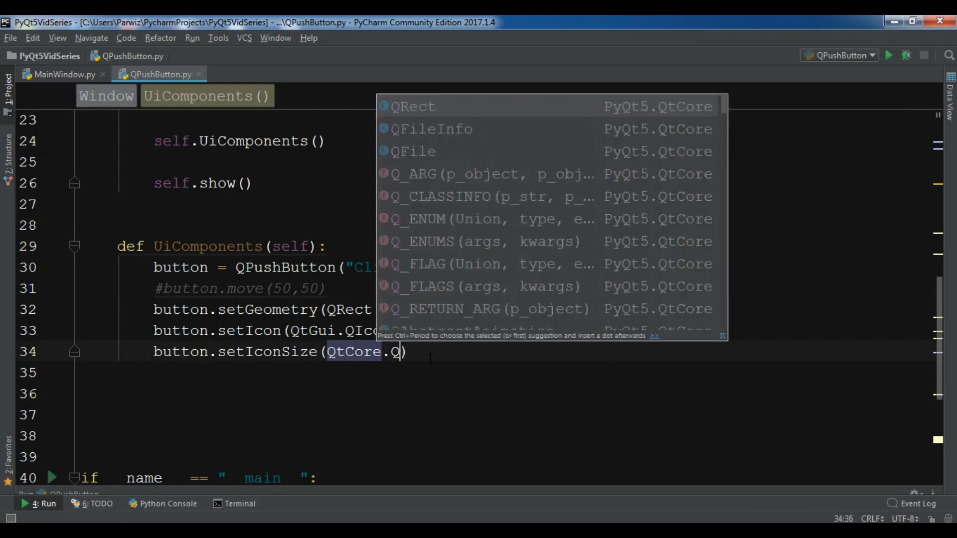
pyautogui.write('Size')
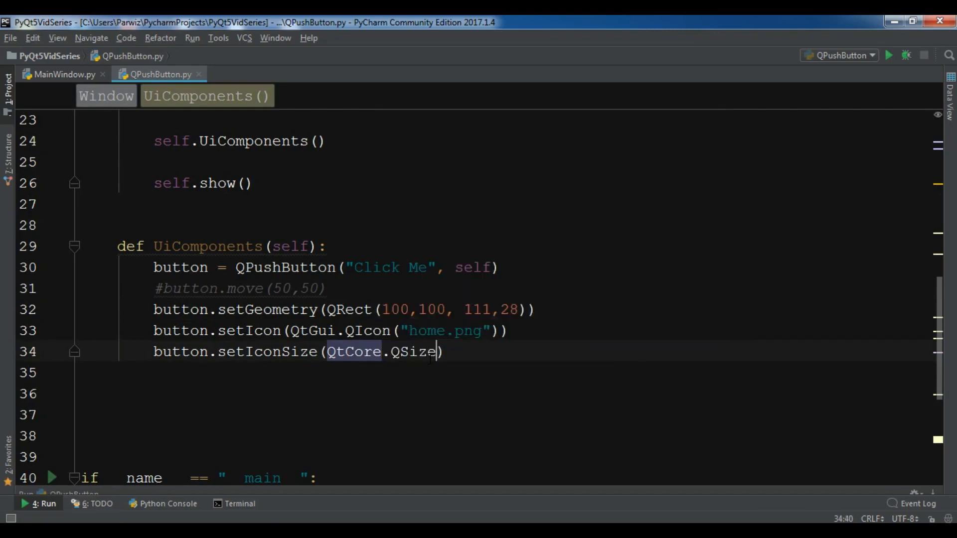
pyautogui.write('(')
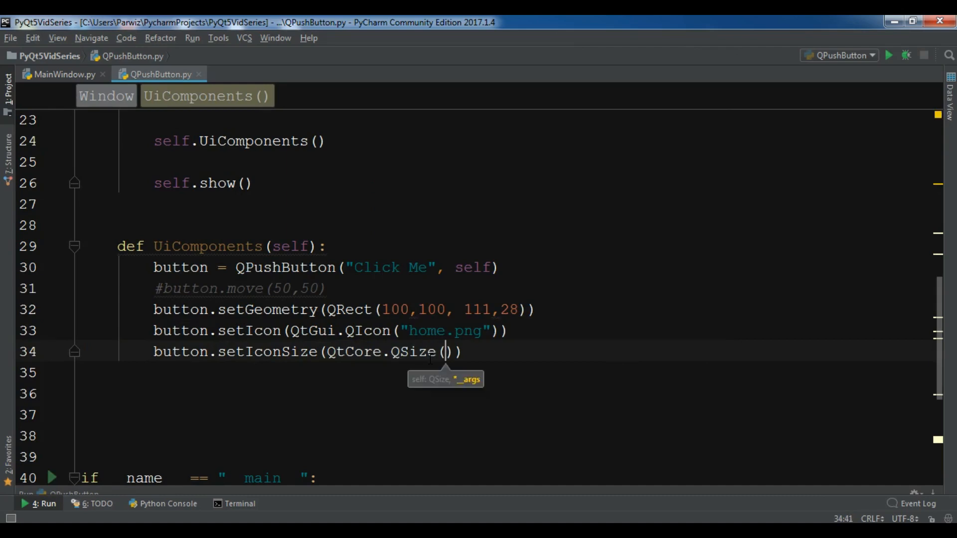
pyautogui.write('40,40')
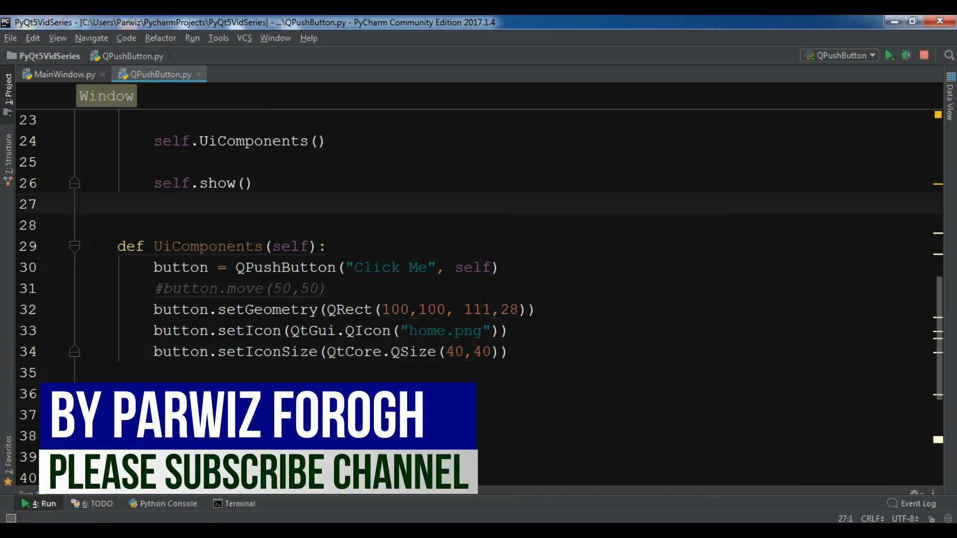
pyautogui.click(889, 55)
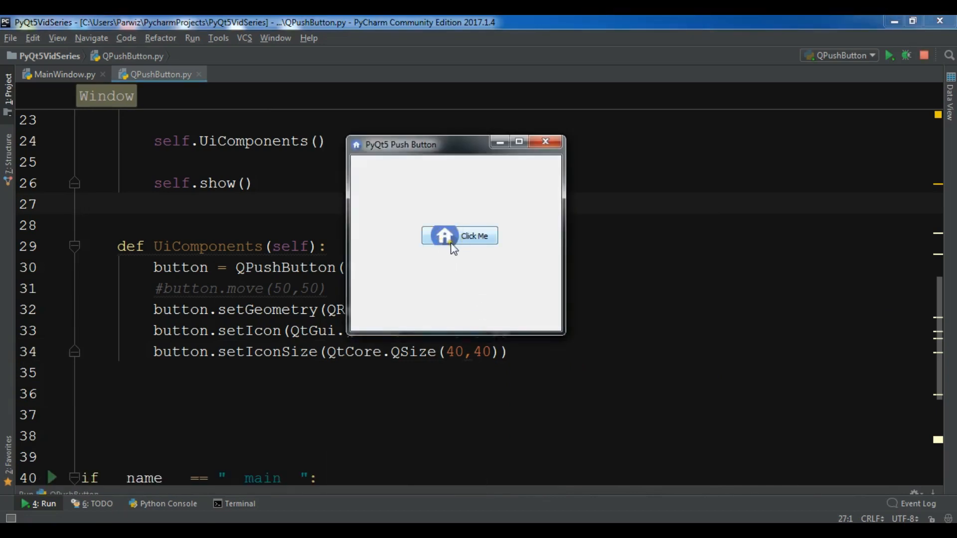
pyautogui.moveTo(545, 142)
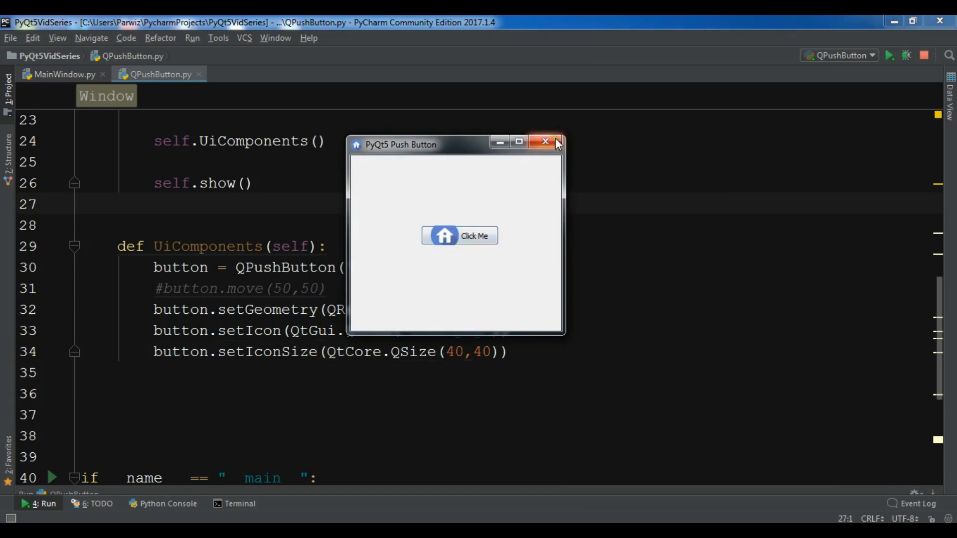
# Close the test window showing the enlarged home icon
pyautogui.click(545, 141)
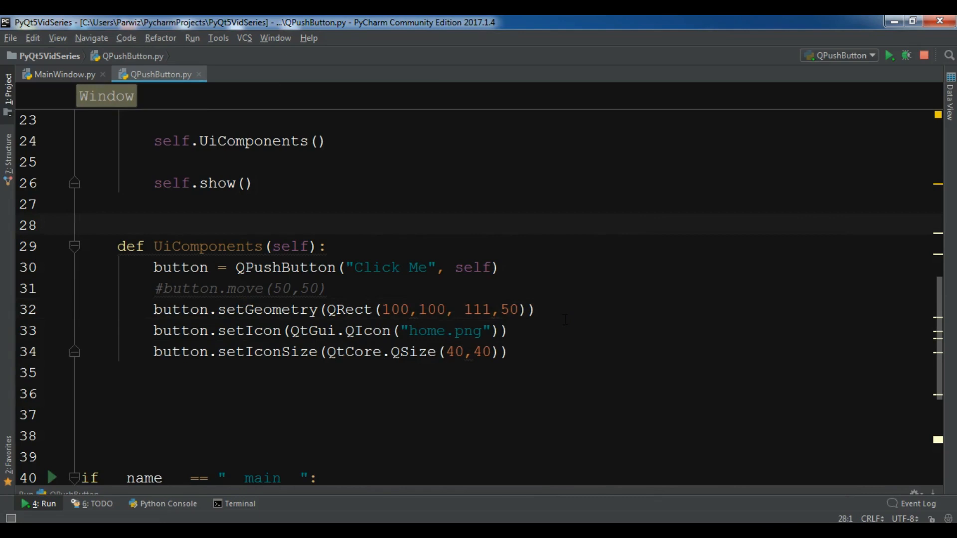
# Refocus the editor and rerun the script to preview the taller Click Me button
pyautogui.click(80, 225)
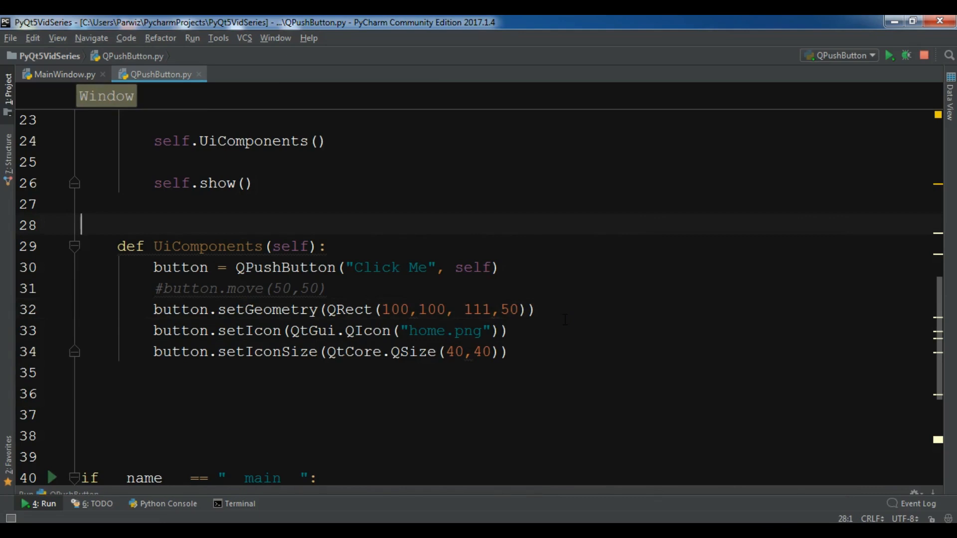
pyautogui.click(888, 55)
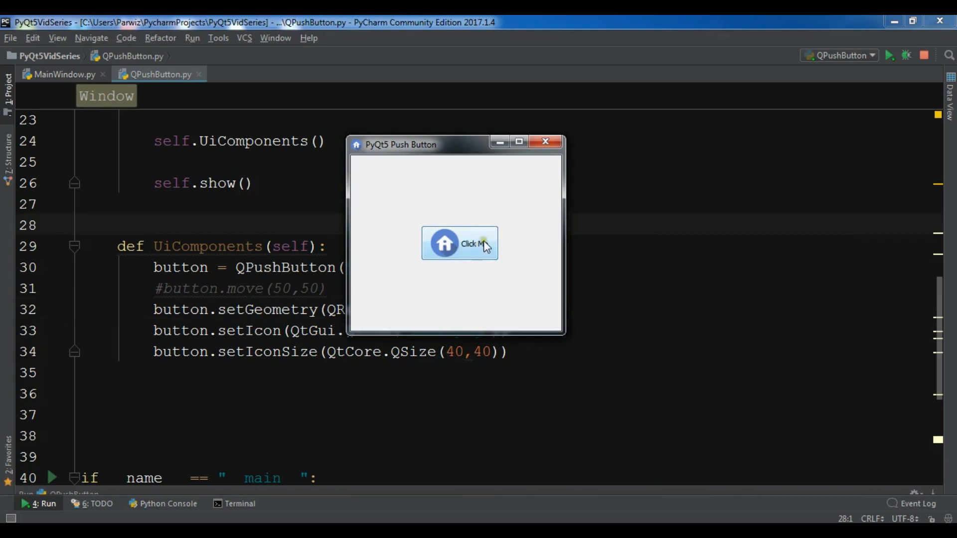
pyautogui.moveTo(561, 168)
pyautogui.write('button')
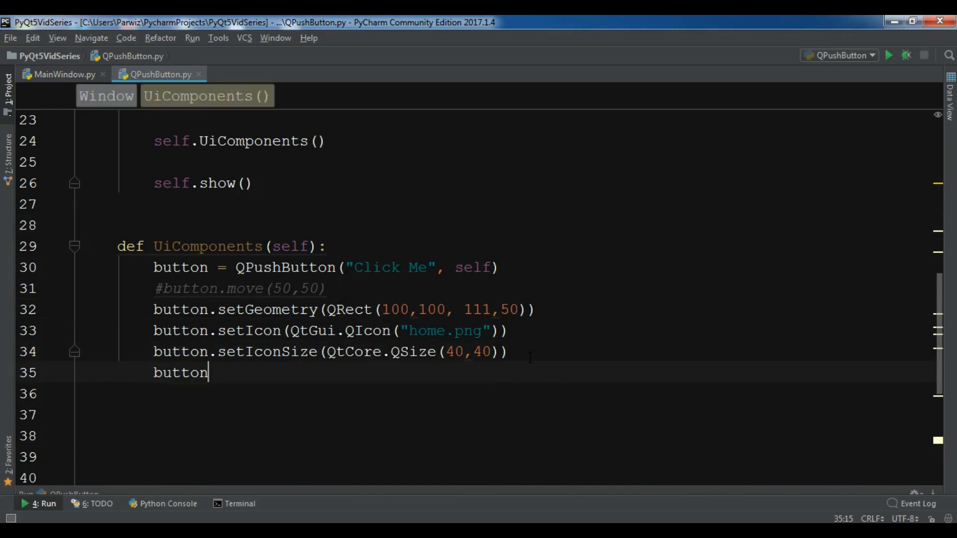
# Complete button.setToolTip("This Is Click Me Button") on line 35
pyautogui.write('.')
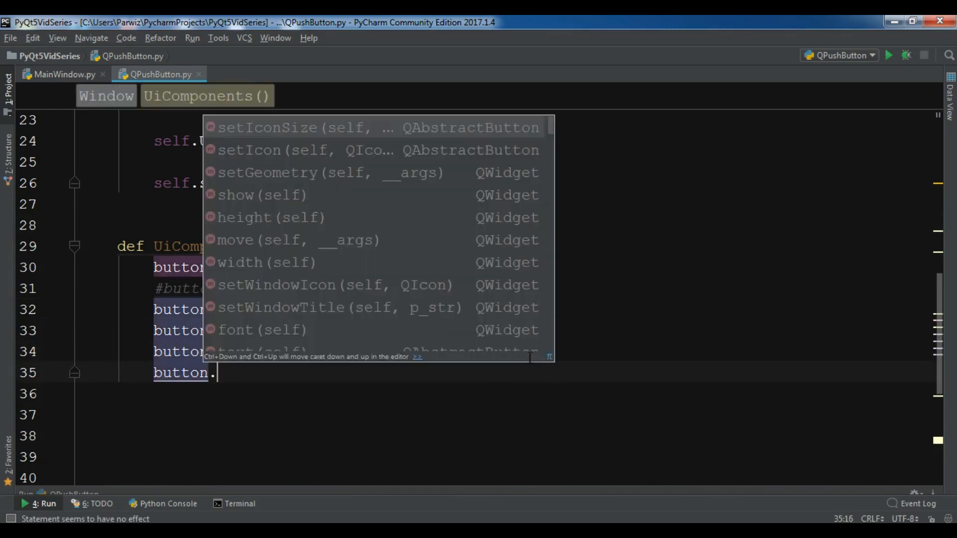
pyautogui.write('setToolTip("')
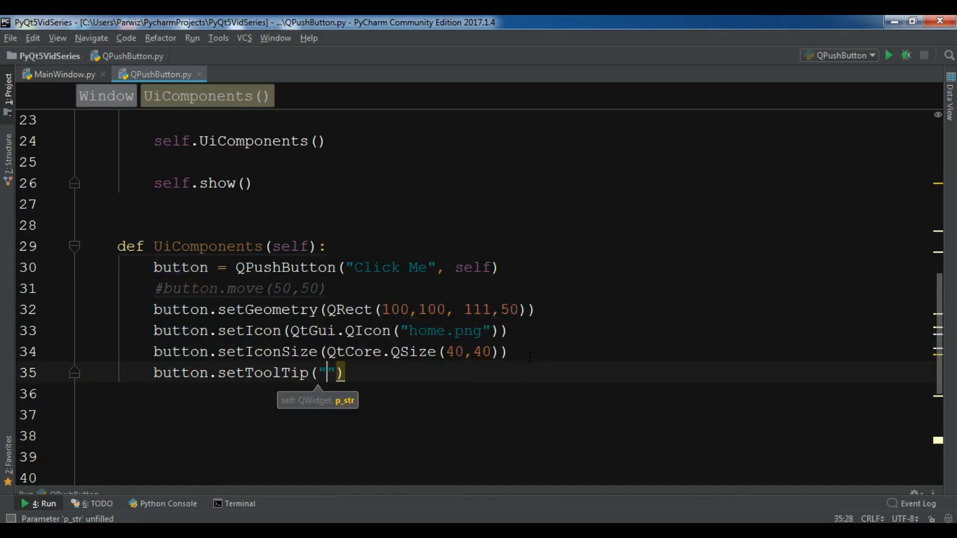
pyautogui.write('This')
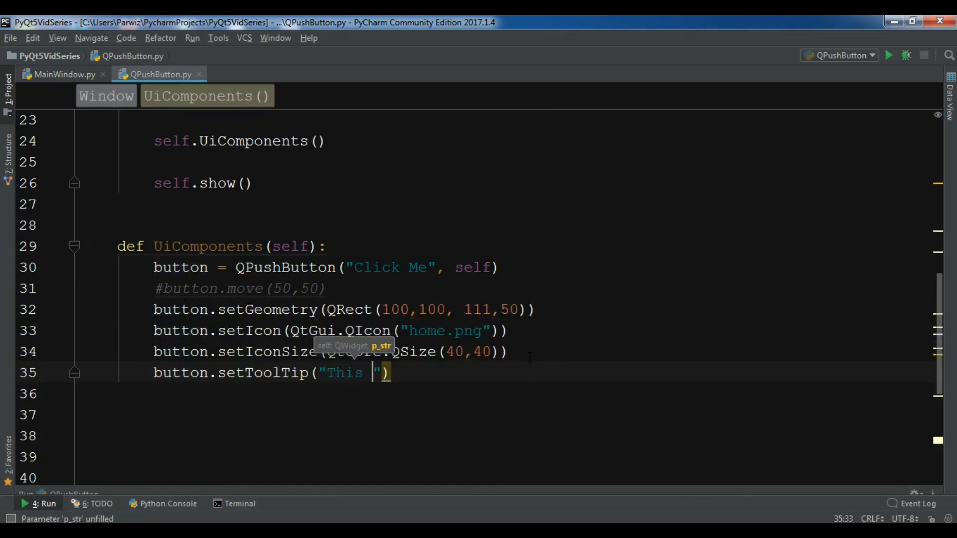
pyautogui.write('Is Clic')
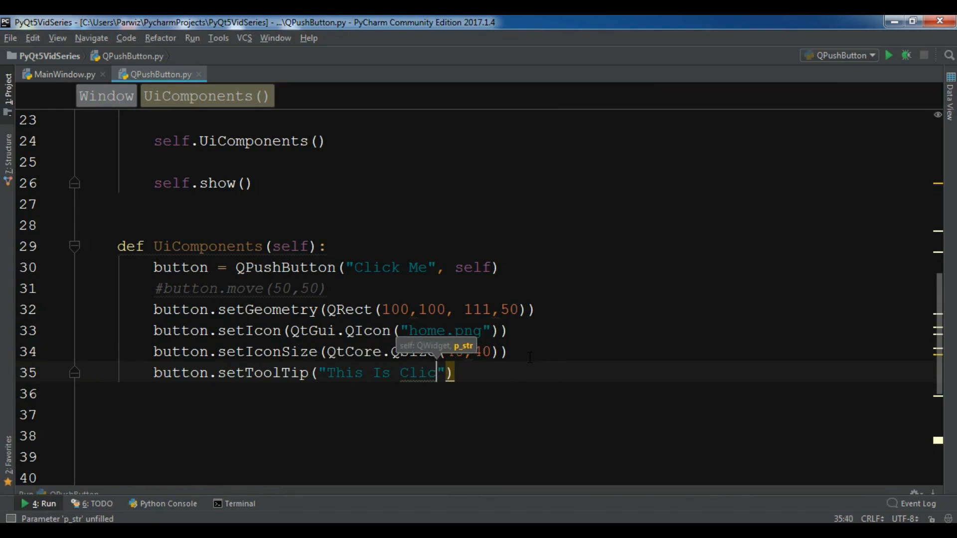
pyautogui.write('k Me')
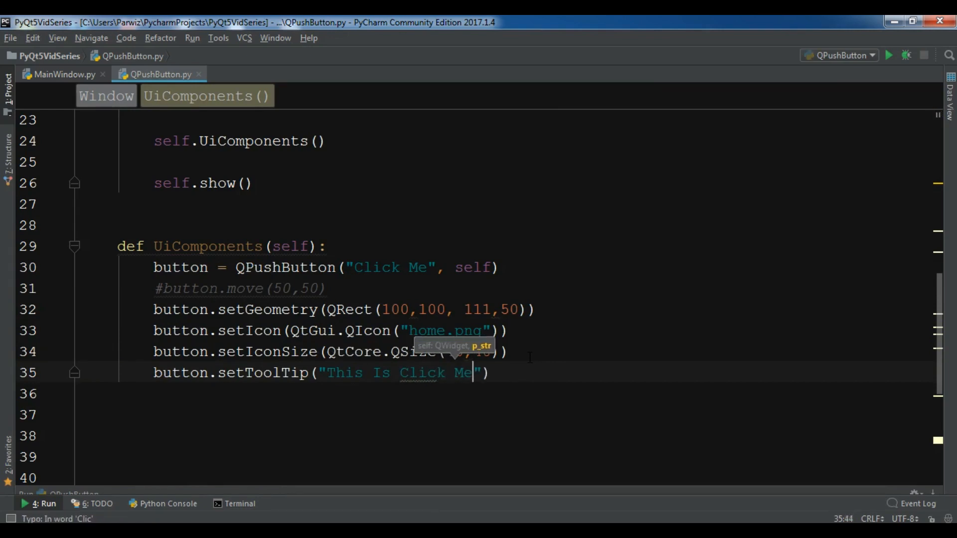
pyautogui.write('Button')
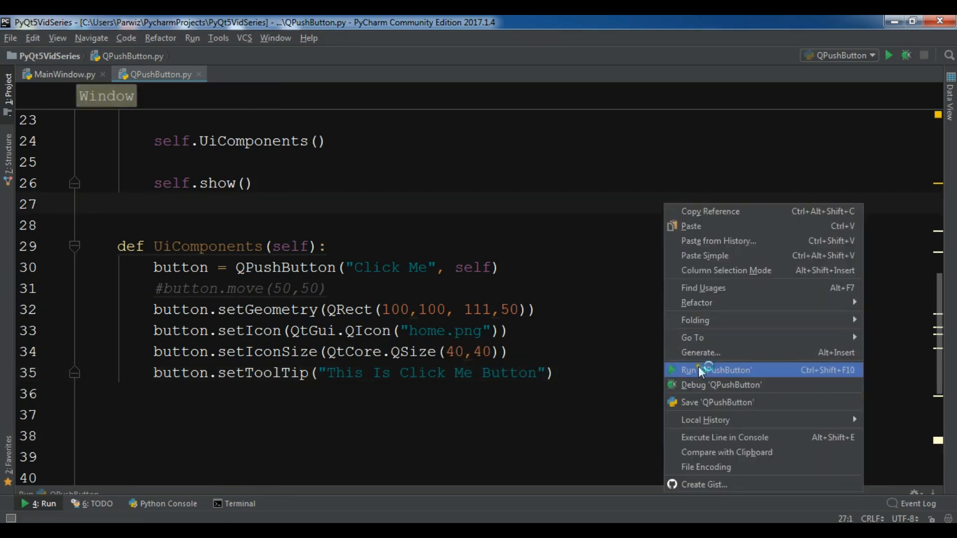
pyautogui.click(716, 370)
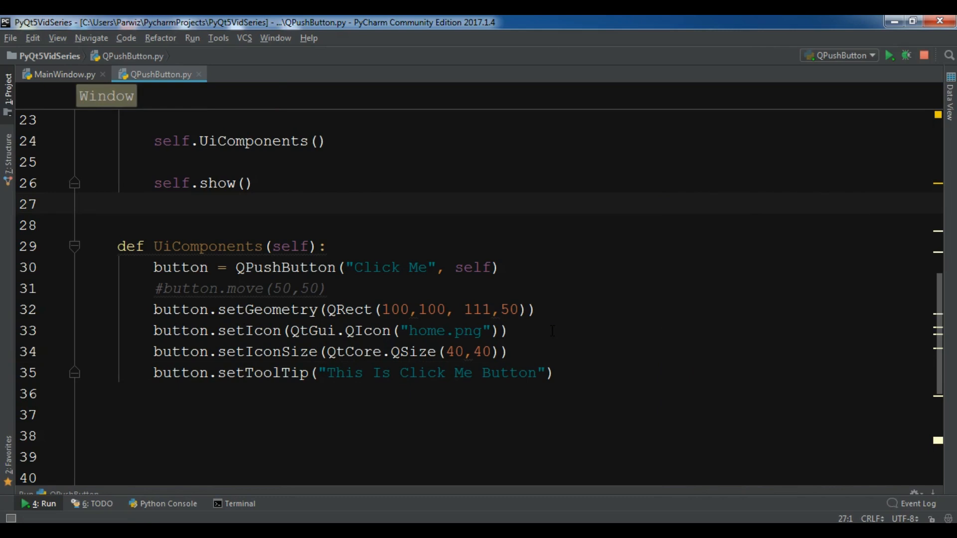
pyautogui.click(889, 55)
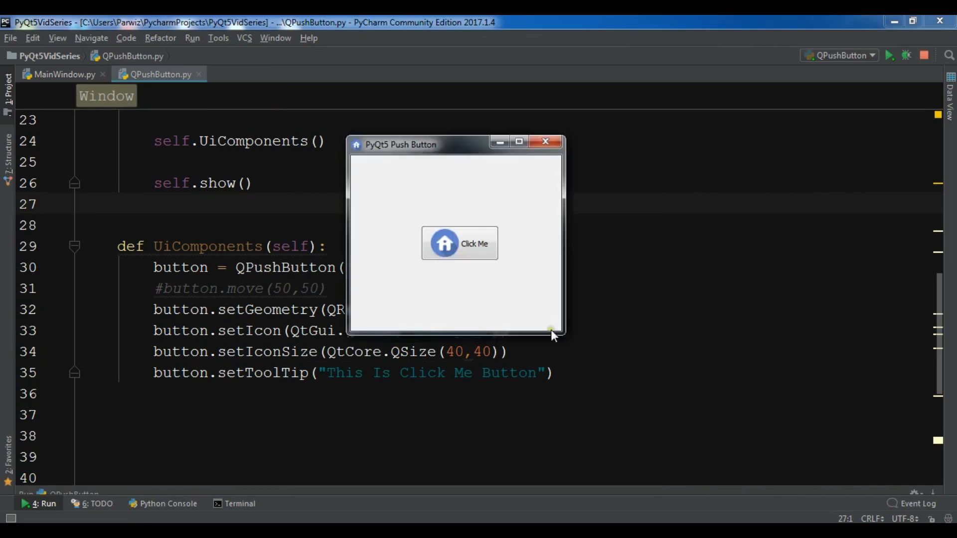
pyautogui.moveTo(474, 247)
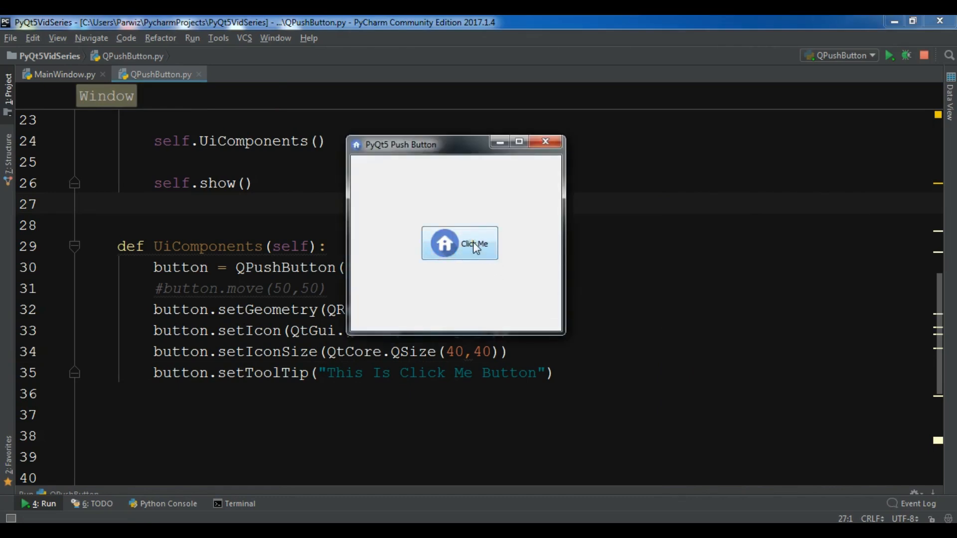
pyautogui.moveTo(474, 243)
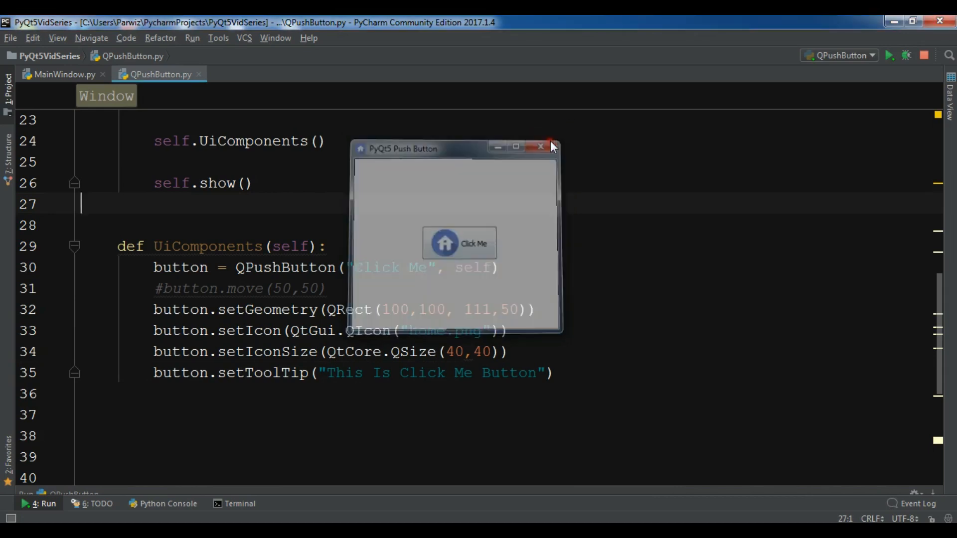
pyautogui.click(541, 147)
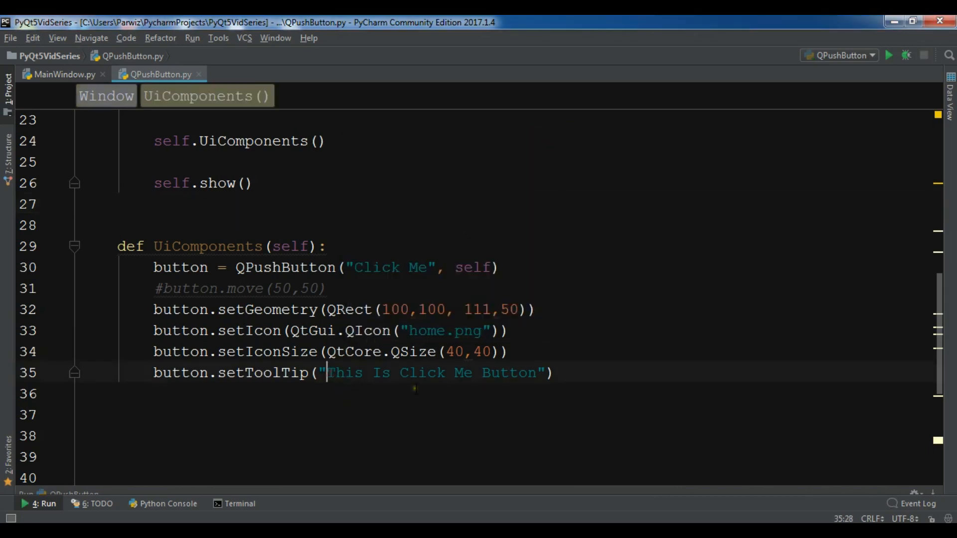
# Add <h2> tags to the tooltip text and rerun the script
pyautogui.write('<h1>')
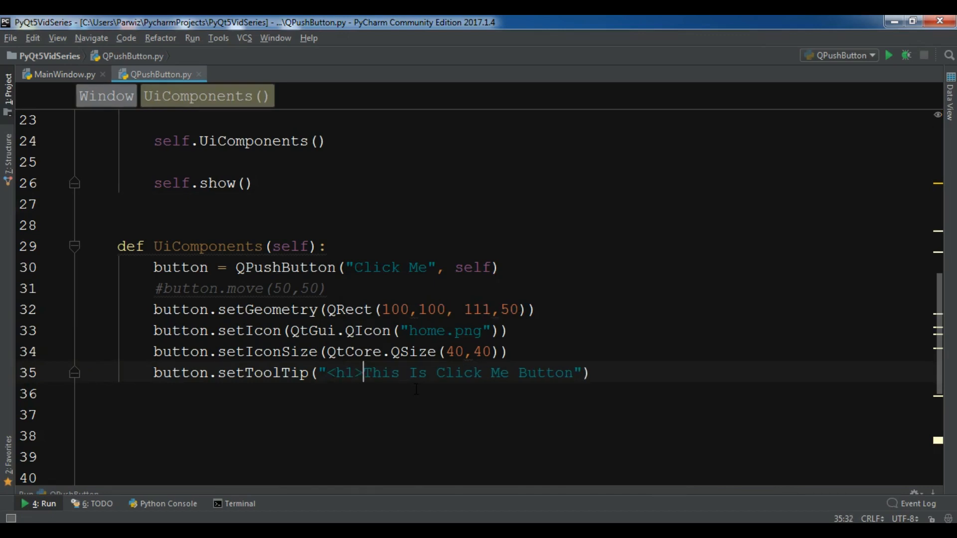
pyautogui.press('Left')
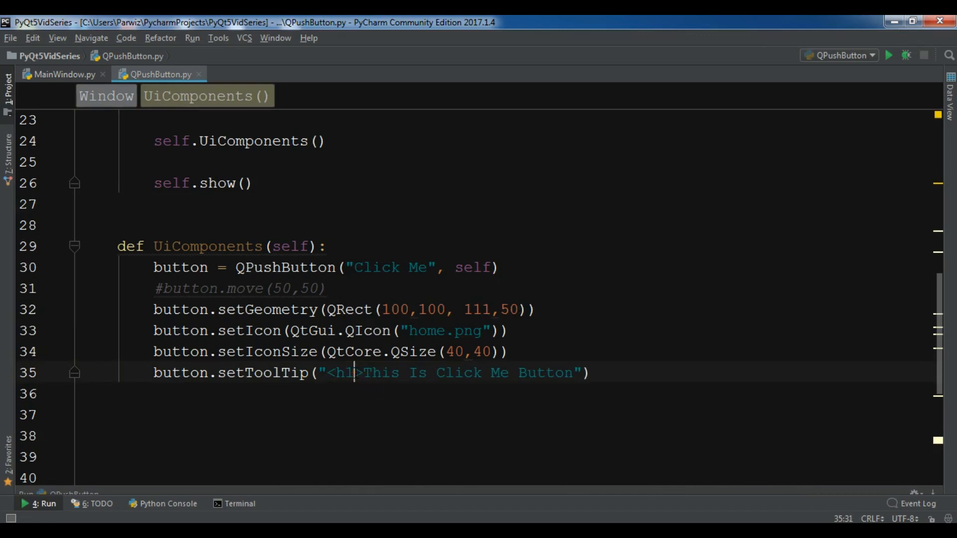
pyautogui.write('2')
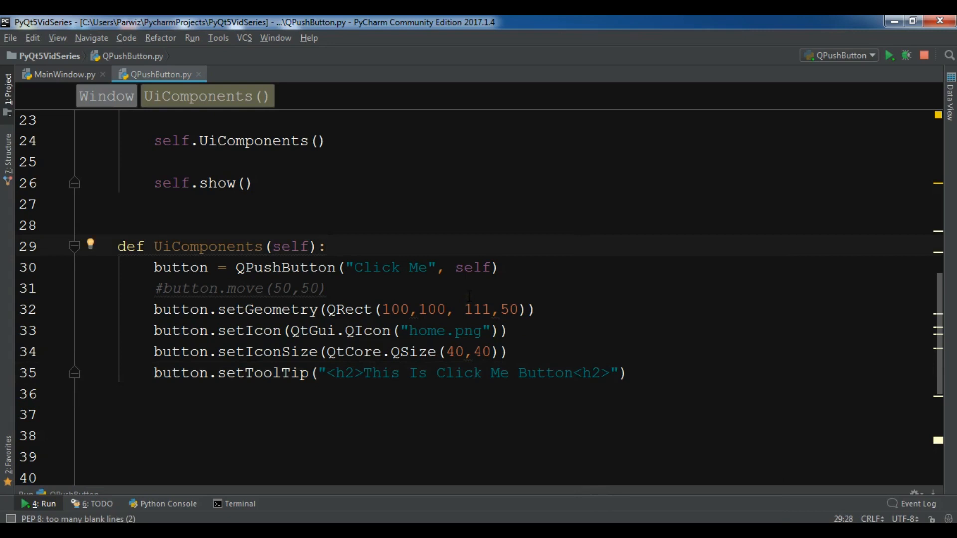
pyautogui.click(889, 55)
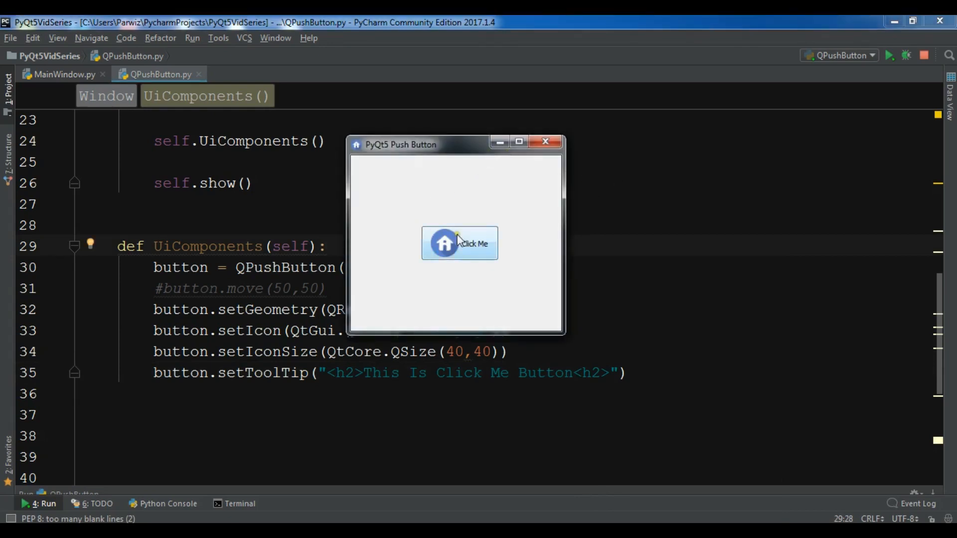
pyautogui.moveTo(478, 247)
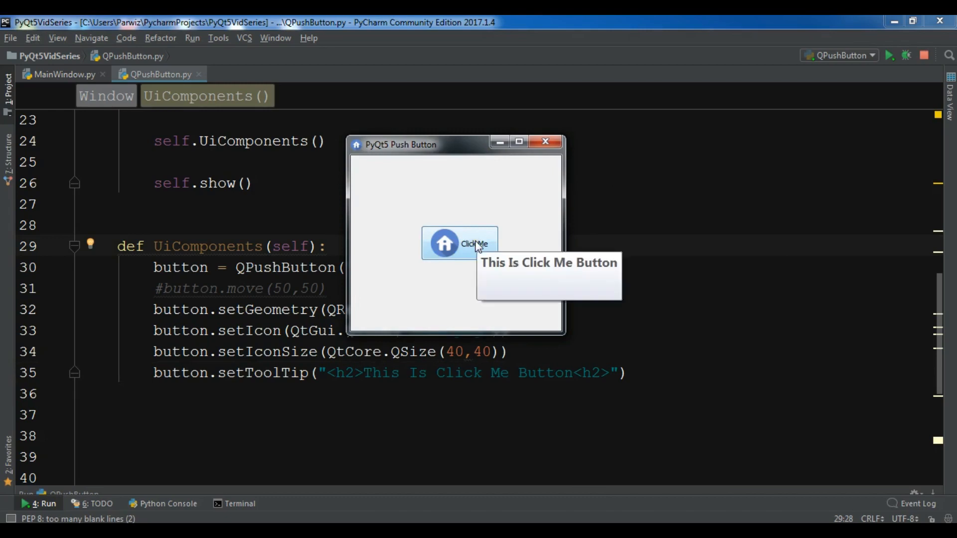